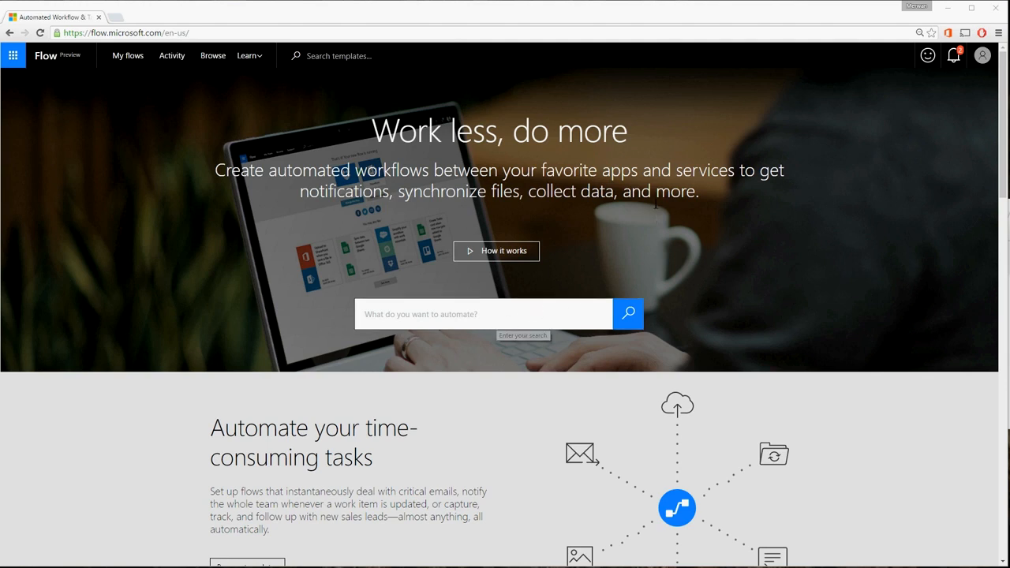
{"action": "mouse_move", "coordinate": [730, 169]}
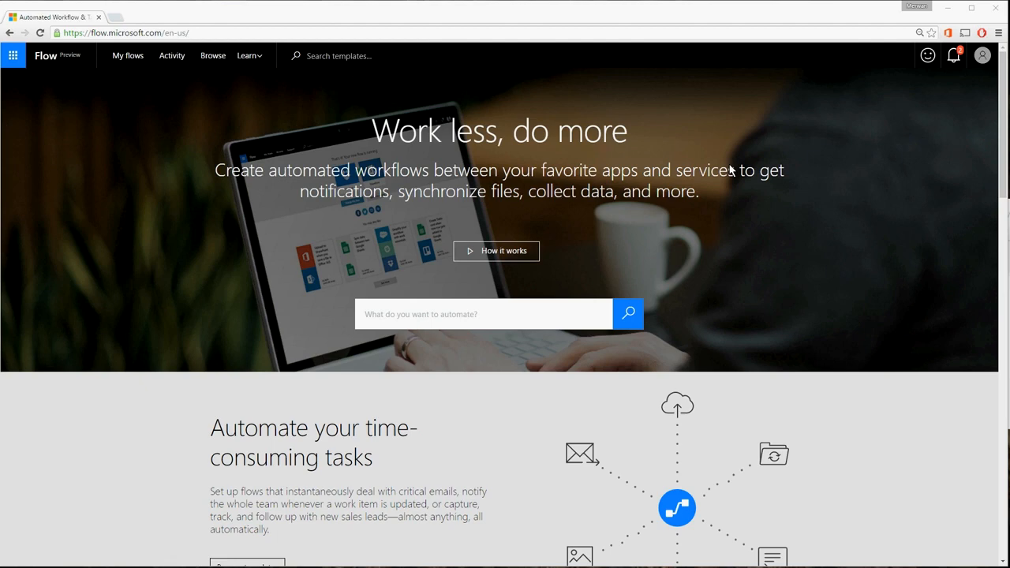
Search the template gallery for 'Dropbox'
{"action": "left_click", "coordinate": [343, 56]}
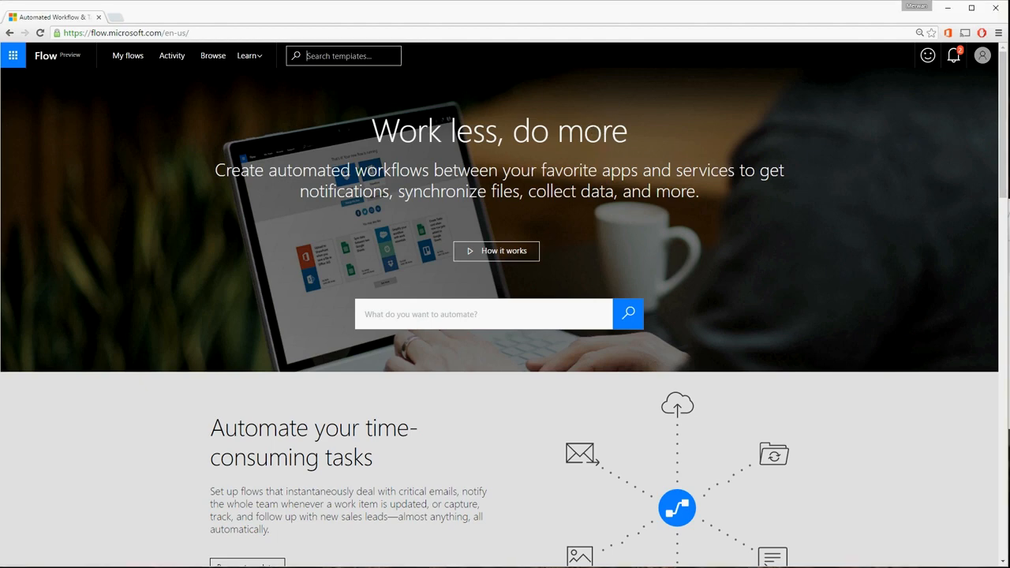
{"action": "type", "text": "Dropbox"}
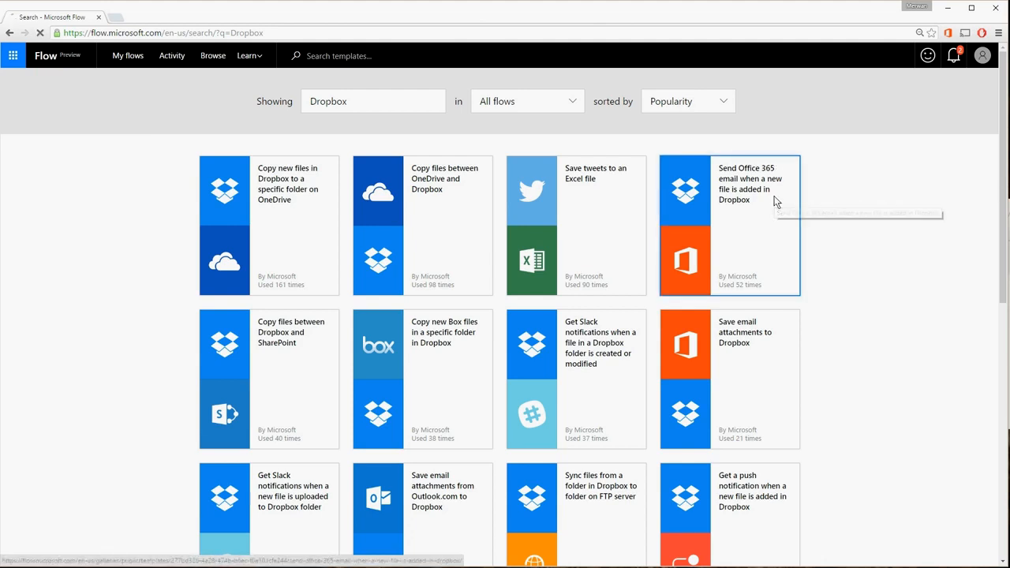
Use the 'Send Office 365 email when a new file is added in Dropbox' template with connected accounts
{"action": "left_click", "coordinate": [728, 183]}
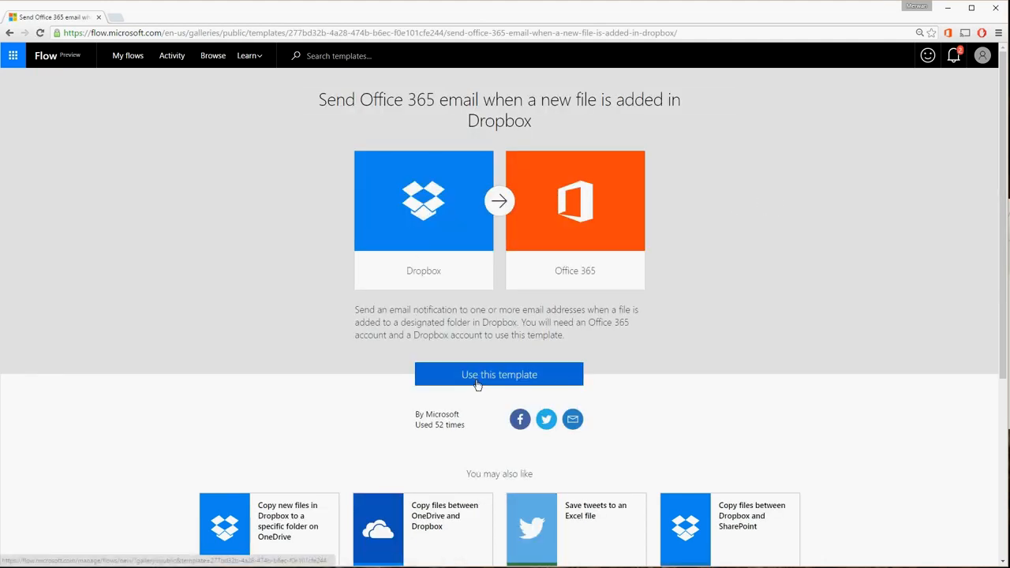
{"action": "left_click", "coordinate": [499, 374]}
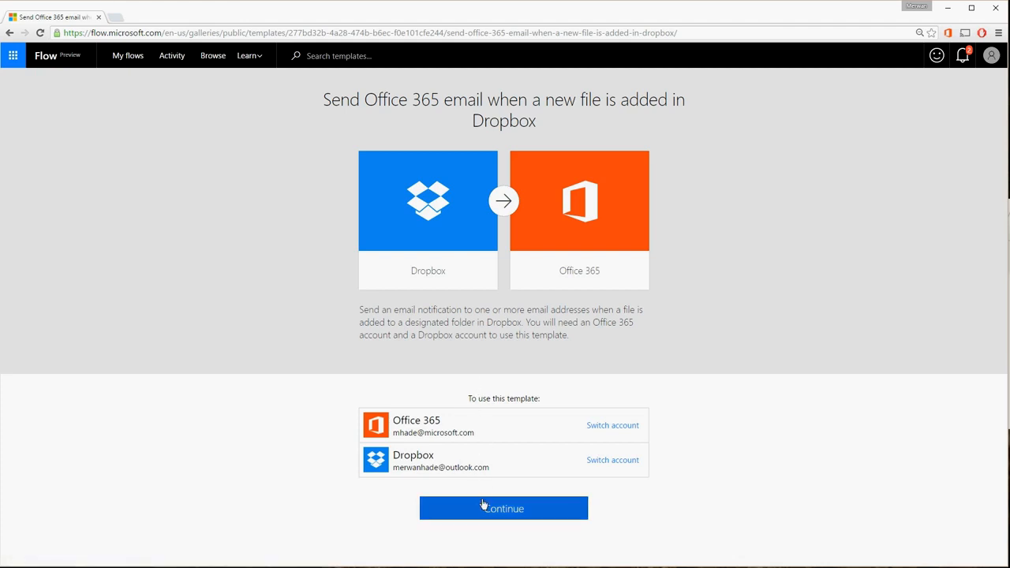
{"action": "left_click", "coordinate": [504, 509]}
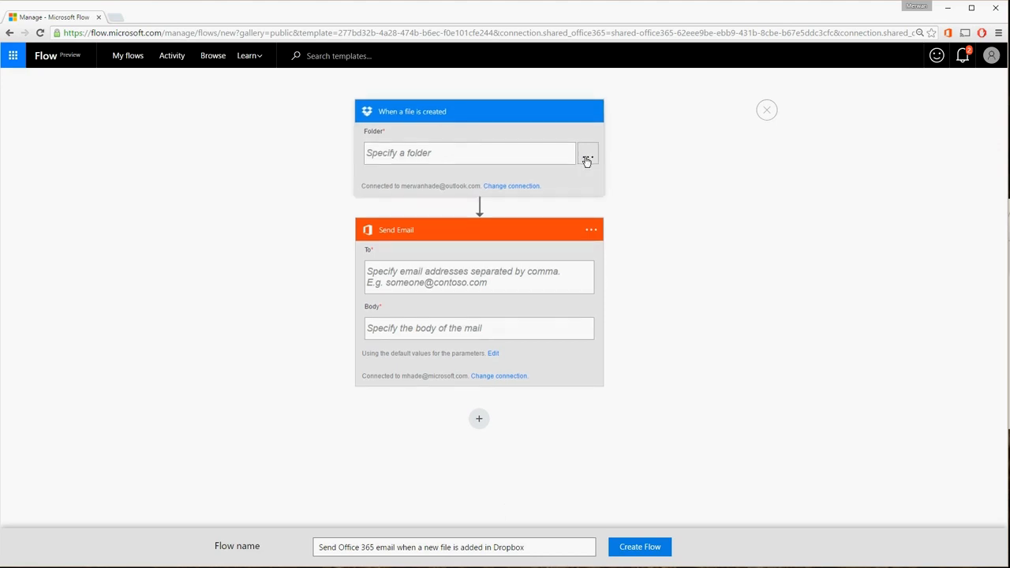
{"action": "left_click", "coordinate": [587, 153]}
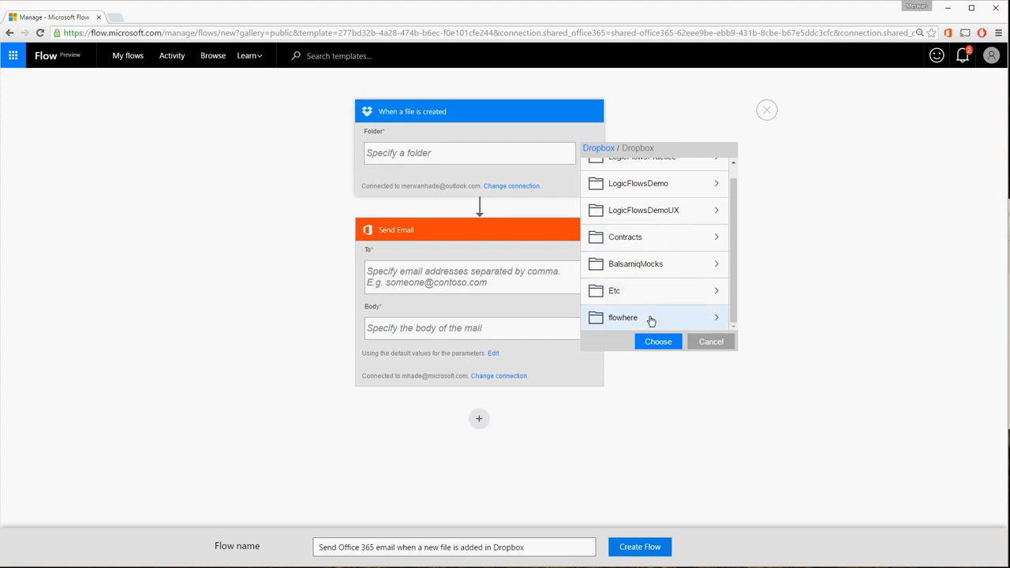
{"action": "left_click", "coordinate": [658, 341]}
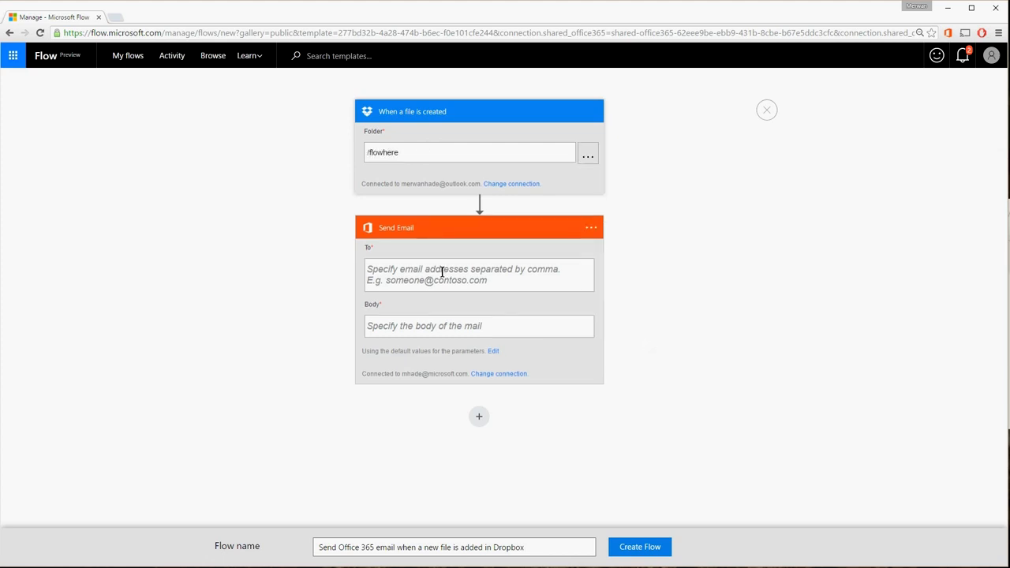
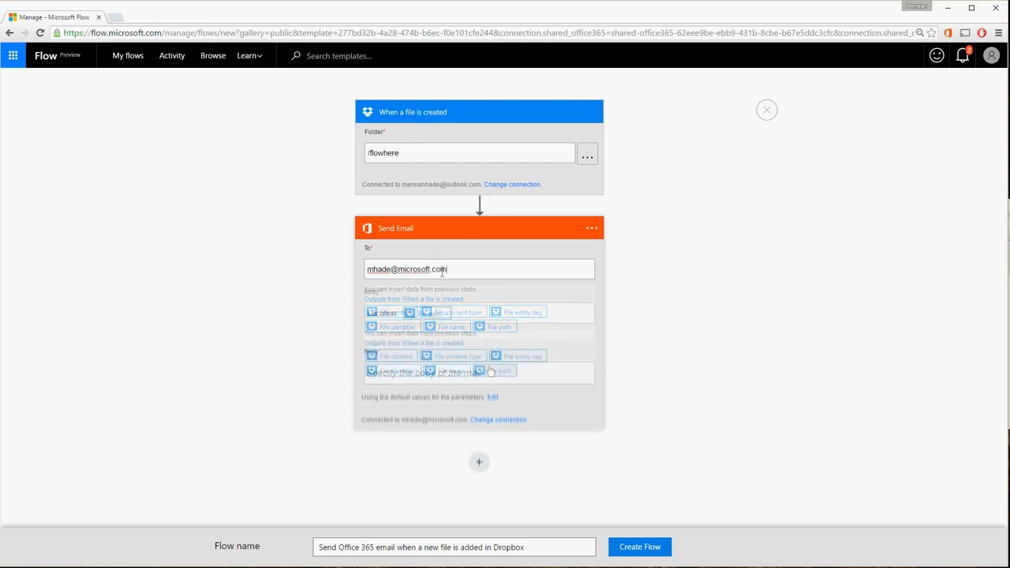
{"action": "left_click", "coordinate": [497, 370]}
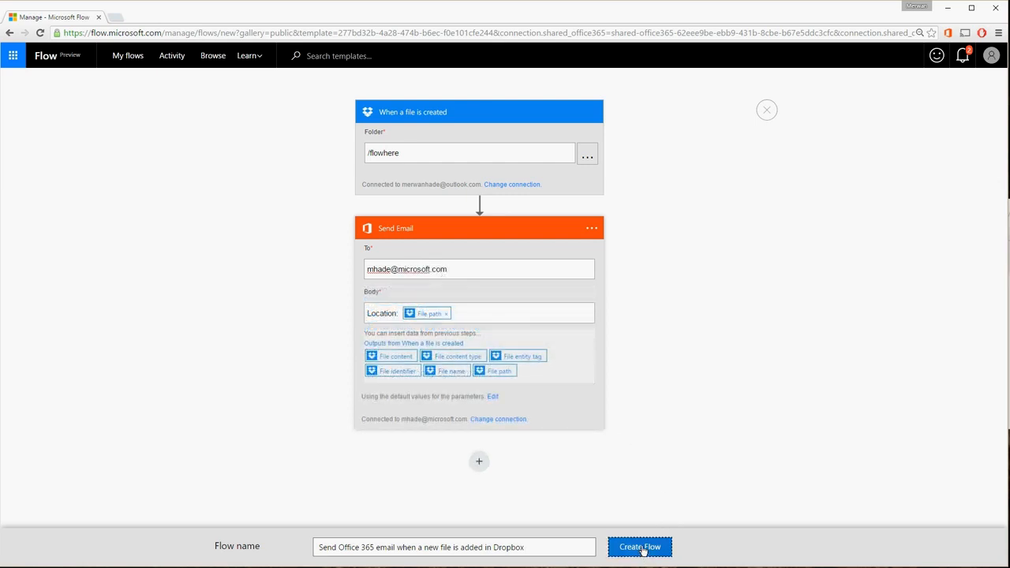
{"action": "left_click", "coordinate": [639, 545]}
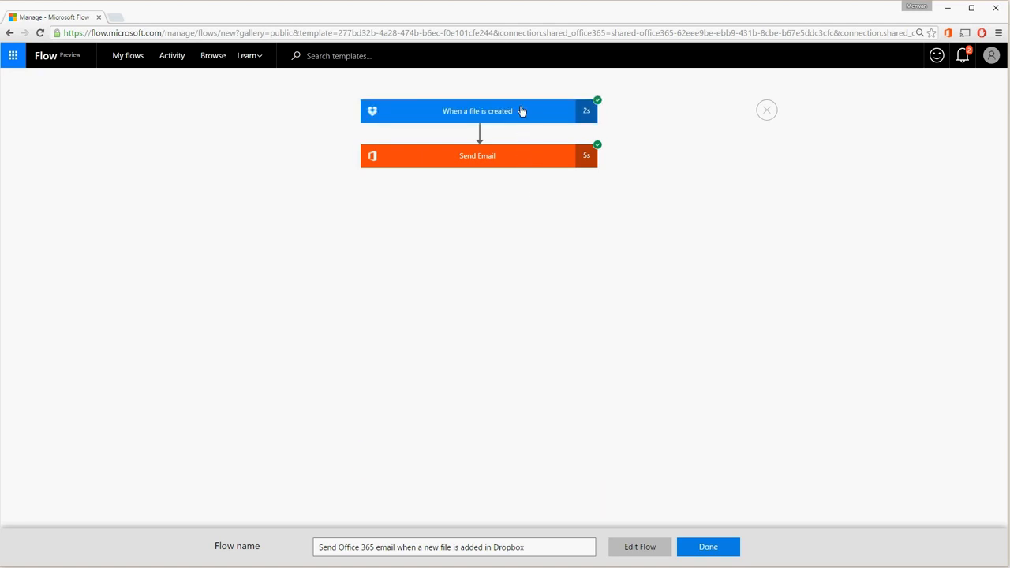
Inspect the trigger and Send Email run inputs for ZionNationalPark.jpg, then finish with Done
{"action": "left_click", "coordinate": [477, 110]}
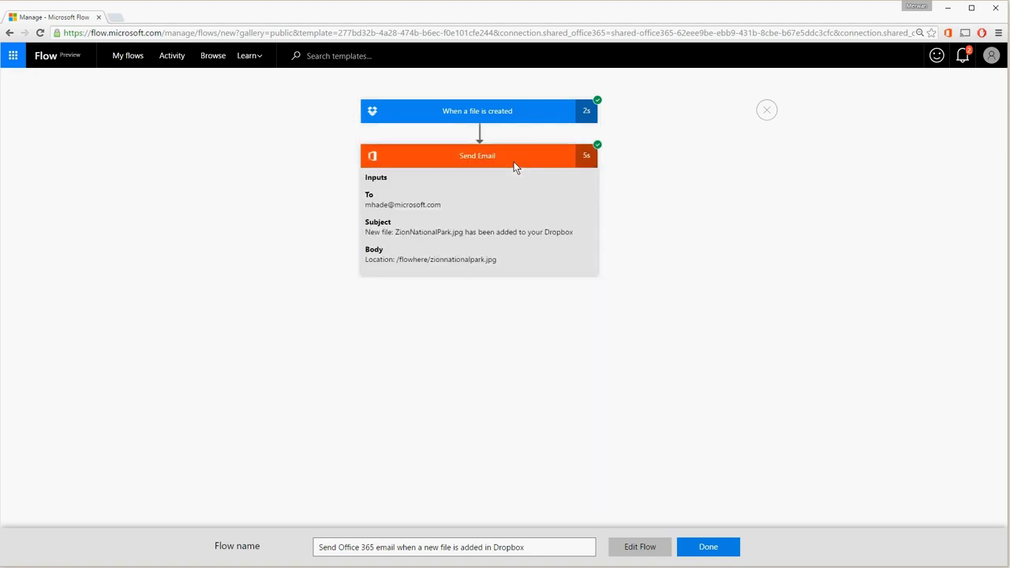
{"action": "left_click", "coordinate": [477, 155]}
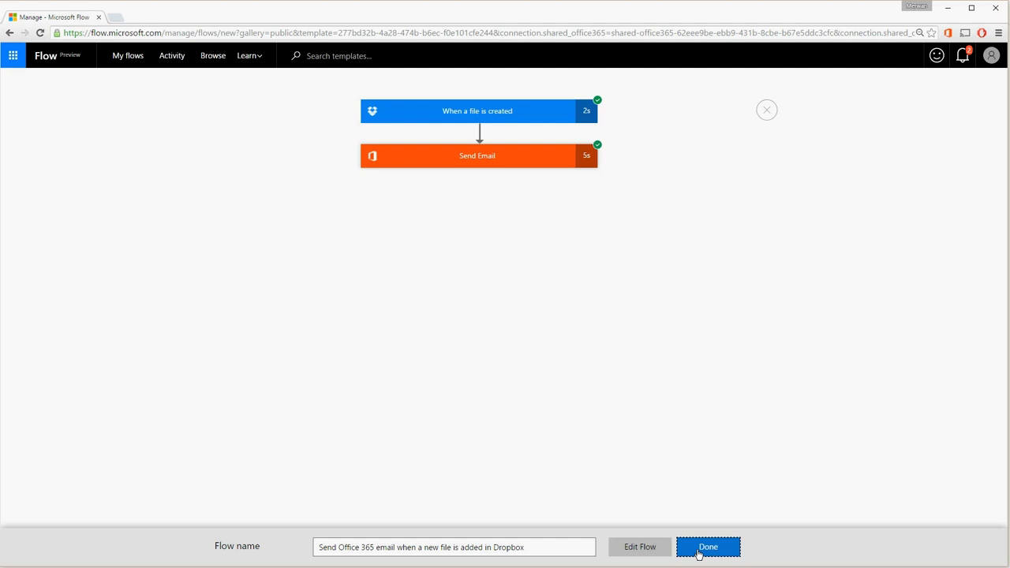
{"action": "left_click", "coordinate": [708, 547]}
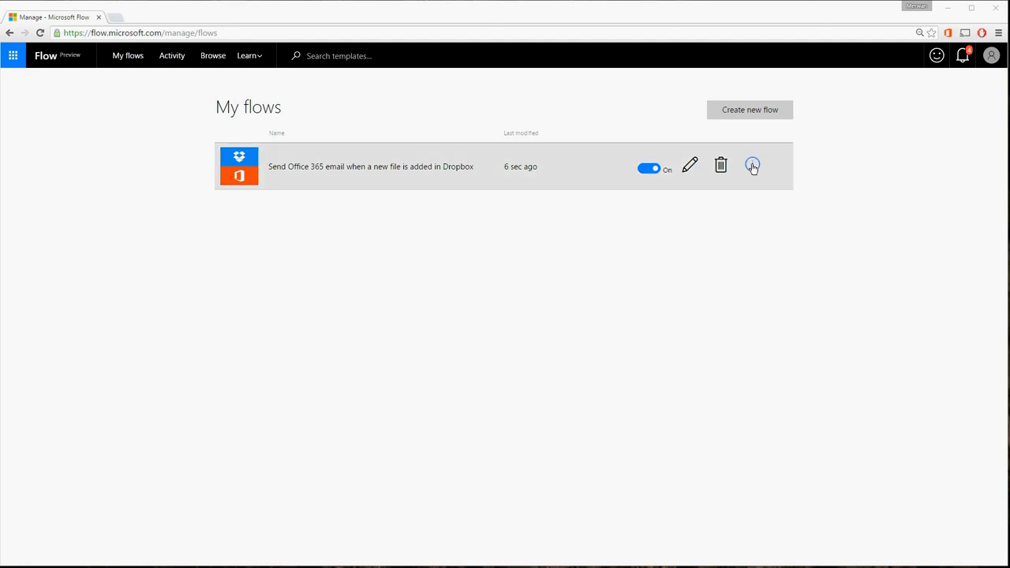
Open the Dropbox email flow's run history and its latest run
{"action": "left_click", "coordinate": [751, 165]}
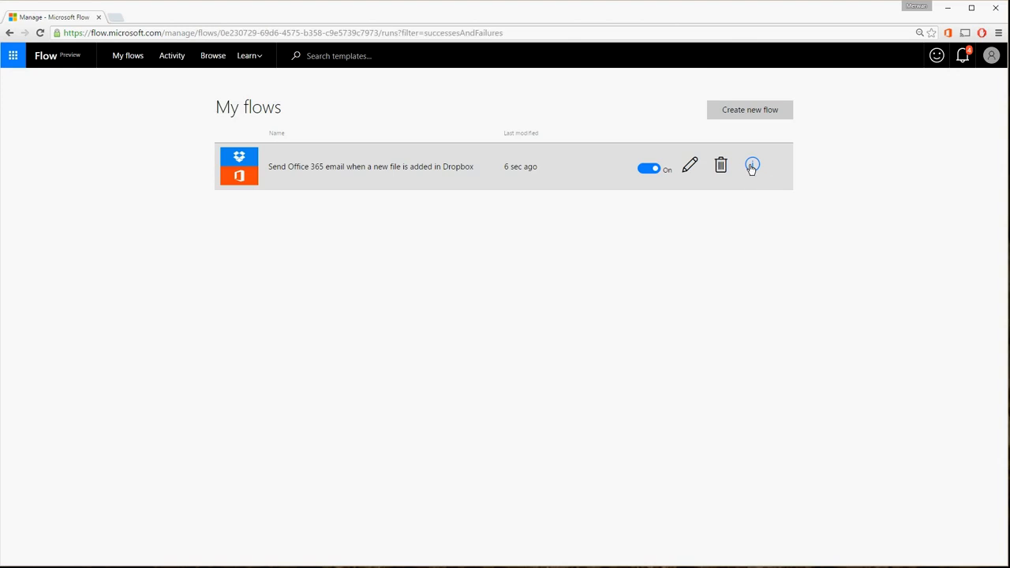
{"action": "left_click", "coordinate": [751, 165]}
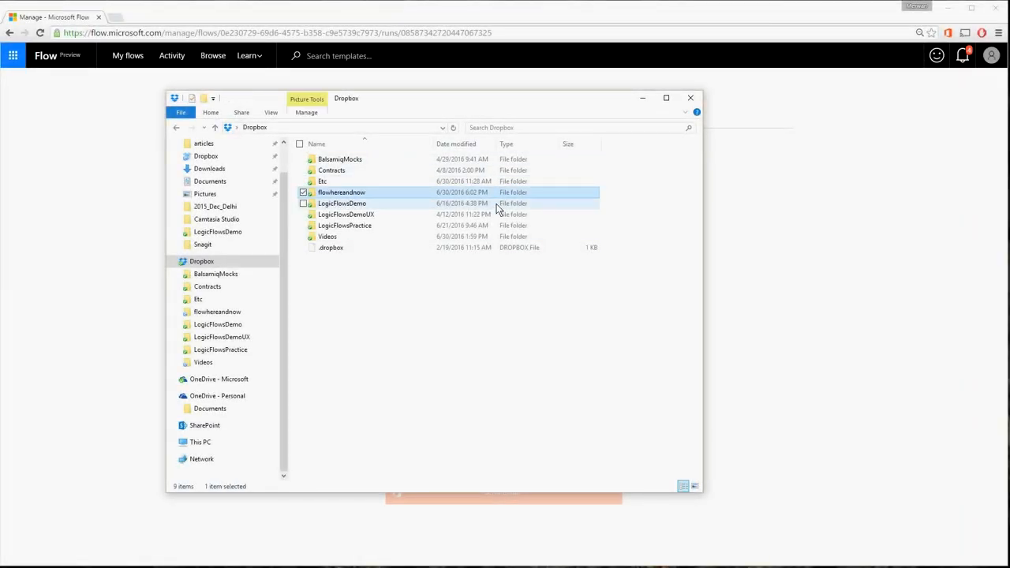
{"action": "mouse_move", "coordinate": [503, 208]}
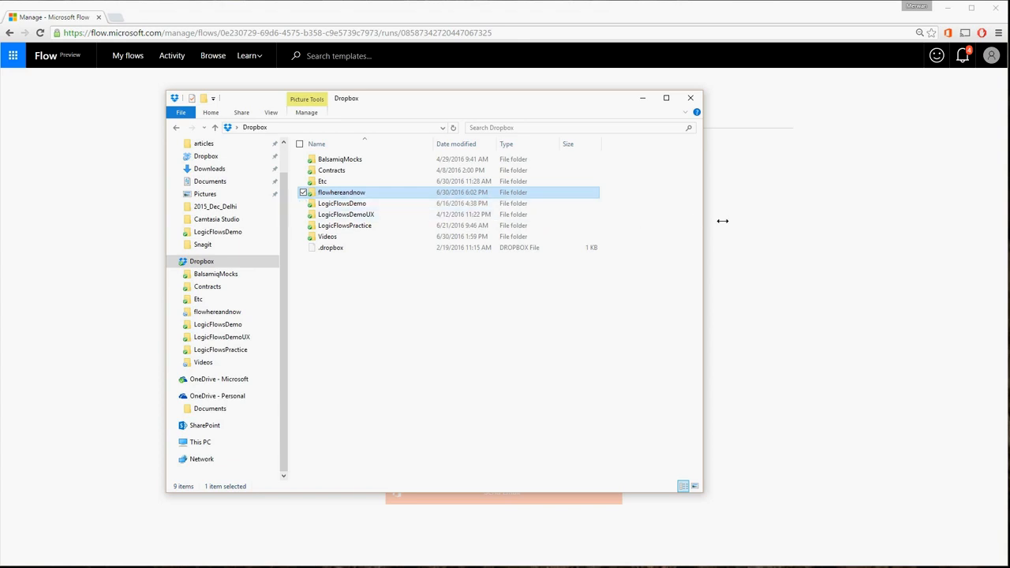
{"action": "mouse_move", "coordinate": [798, 225]}
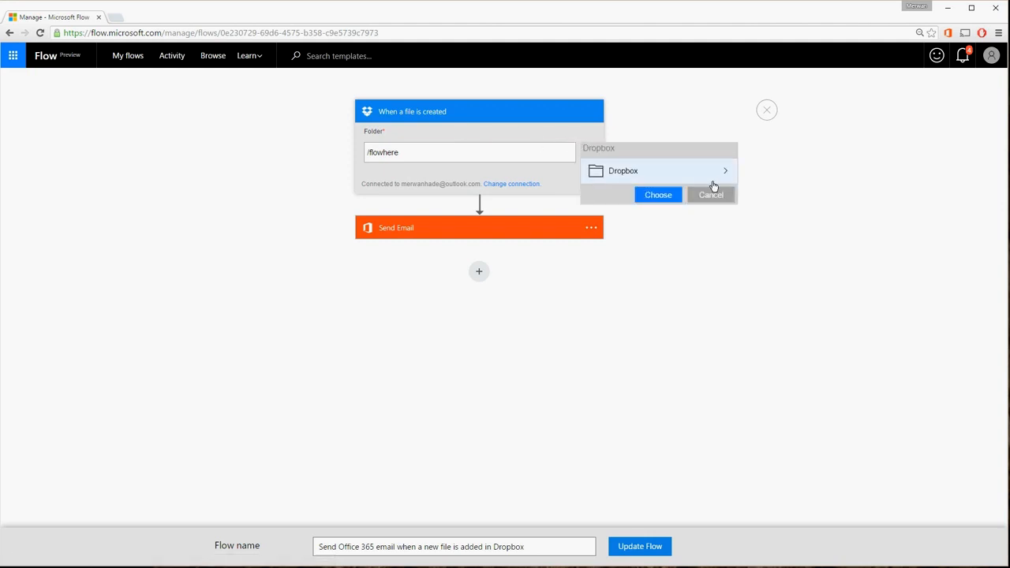
Point the Dropbox trigger at the flowhereandnow folder and update the flow
{"action": "left_click", "coordinate": [622, 171]}
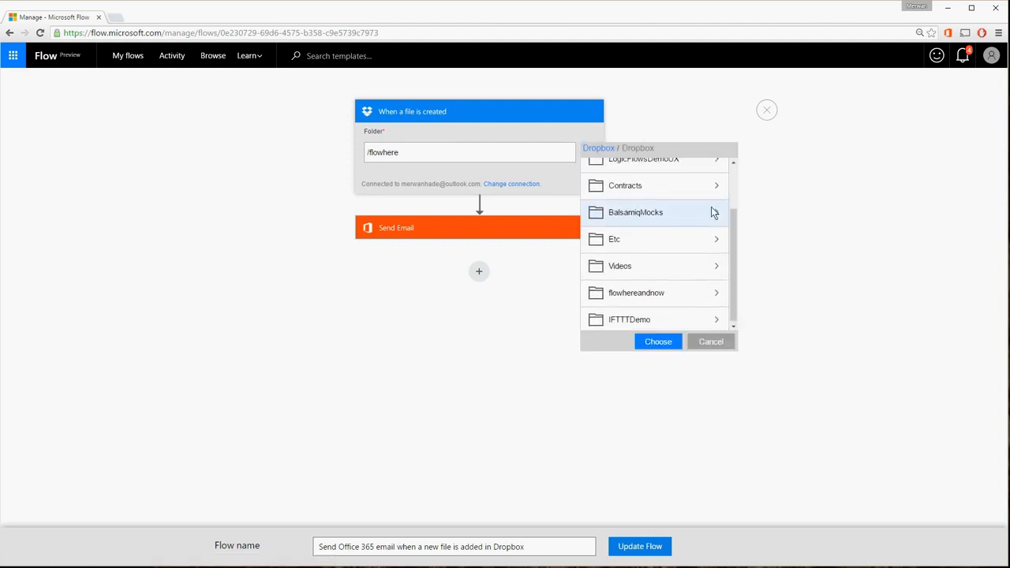
{"action": "left_click", "coordinate": [658, 341]}
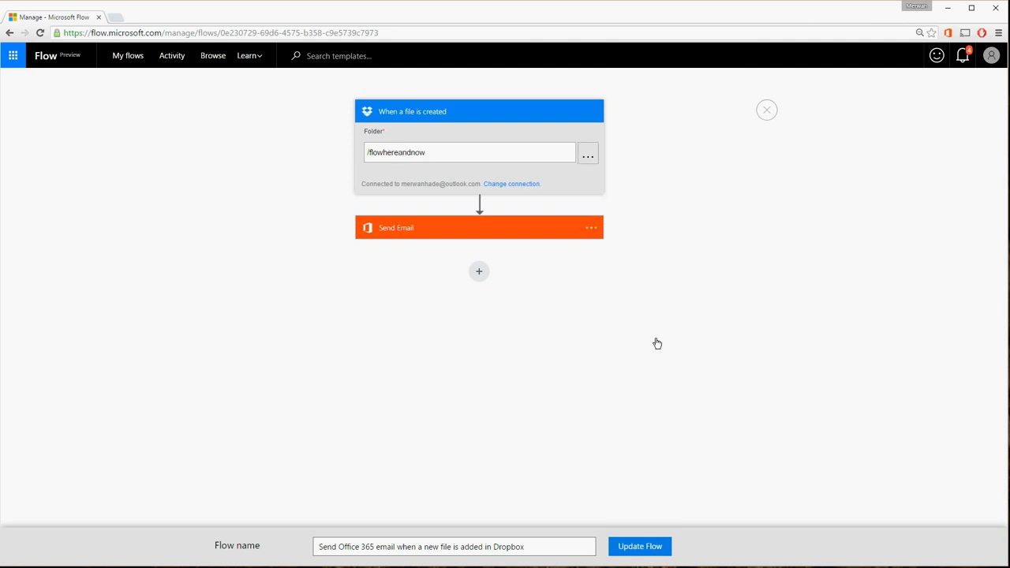
{"action": "left_click", "coordinate": [639, 546]}
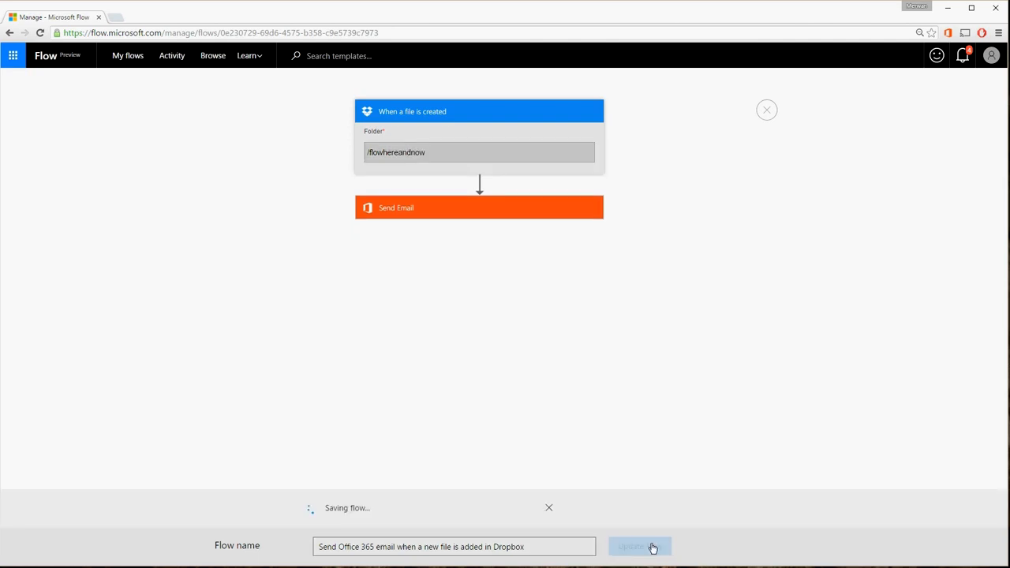
{"action": "left_click", "coordinate": [639, 546]}
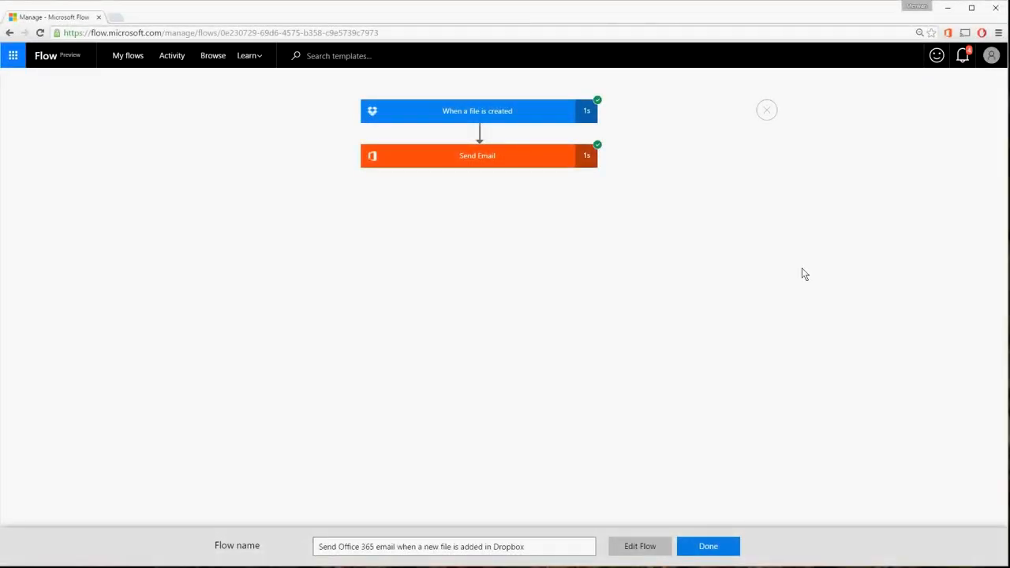
Check the email inputs show /flowhereandnow/zionnationalpark.jpg, then finish so the flow keeps running
{"action": "left_click", "coordinate": [476, 110]}
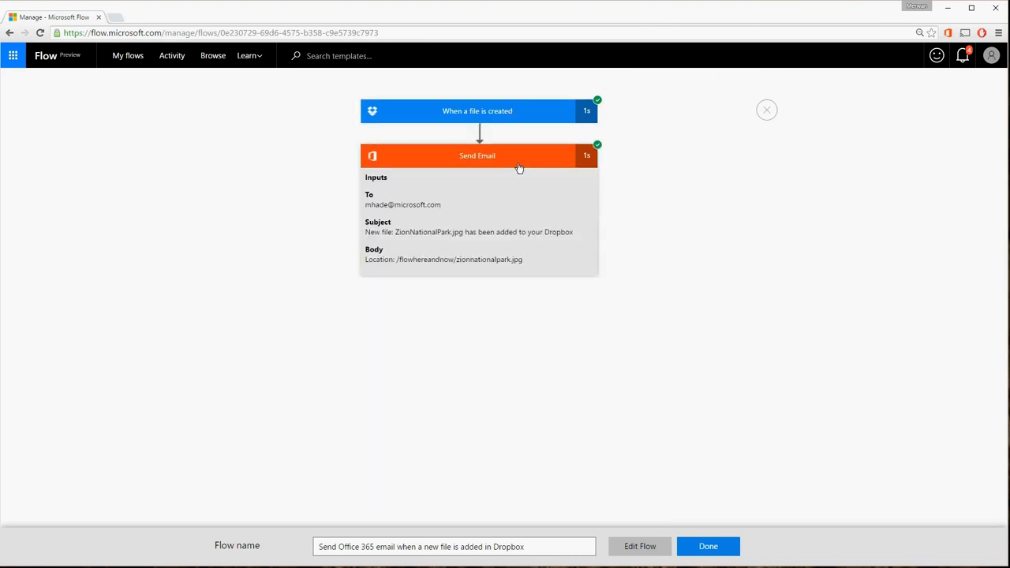
{"action": "left_click", "coordinate": [708, 546]}
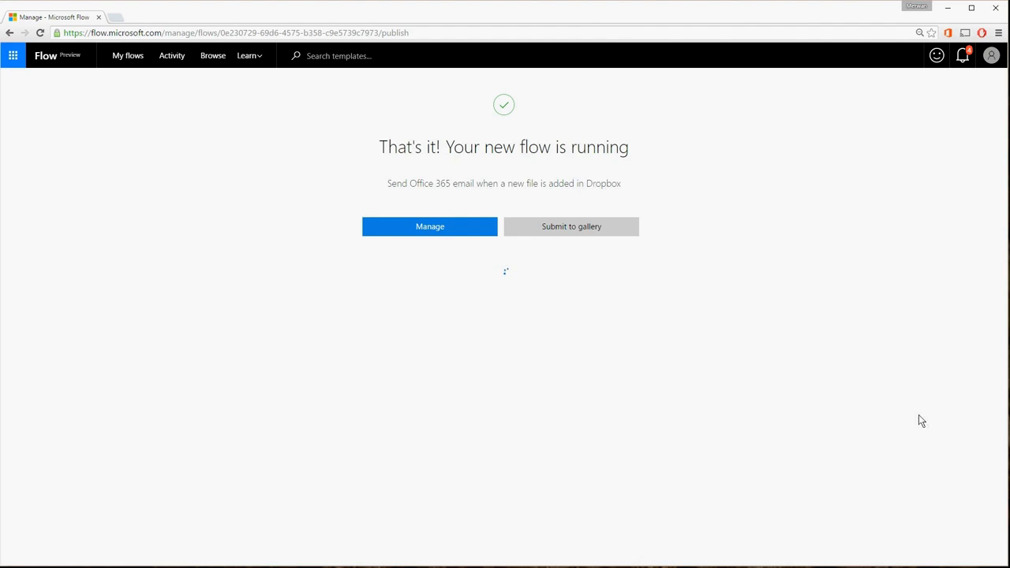